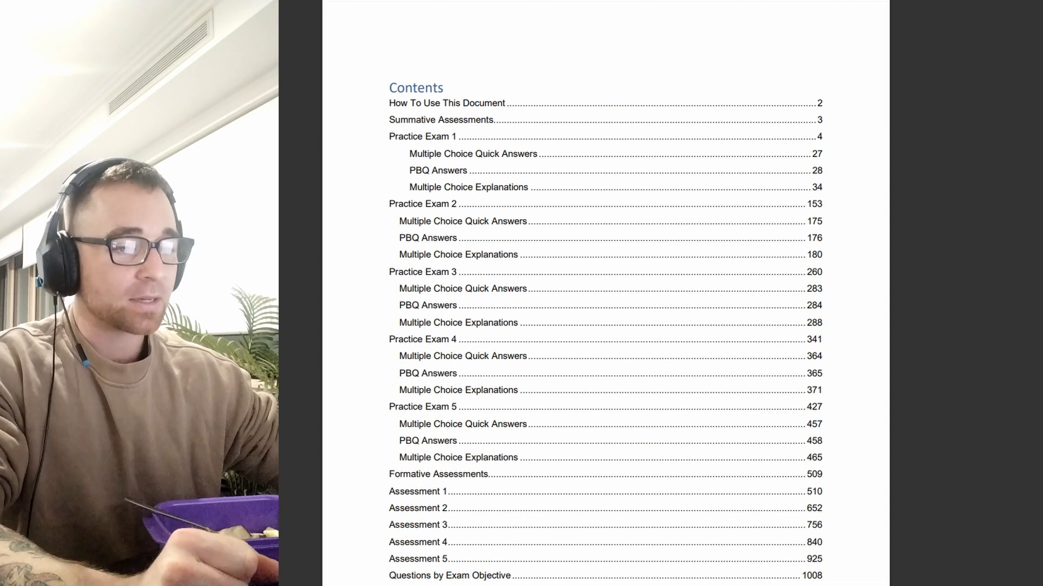
Jump from the table of contents to the questions for exam objective 1.0.
scroll("down", 3)
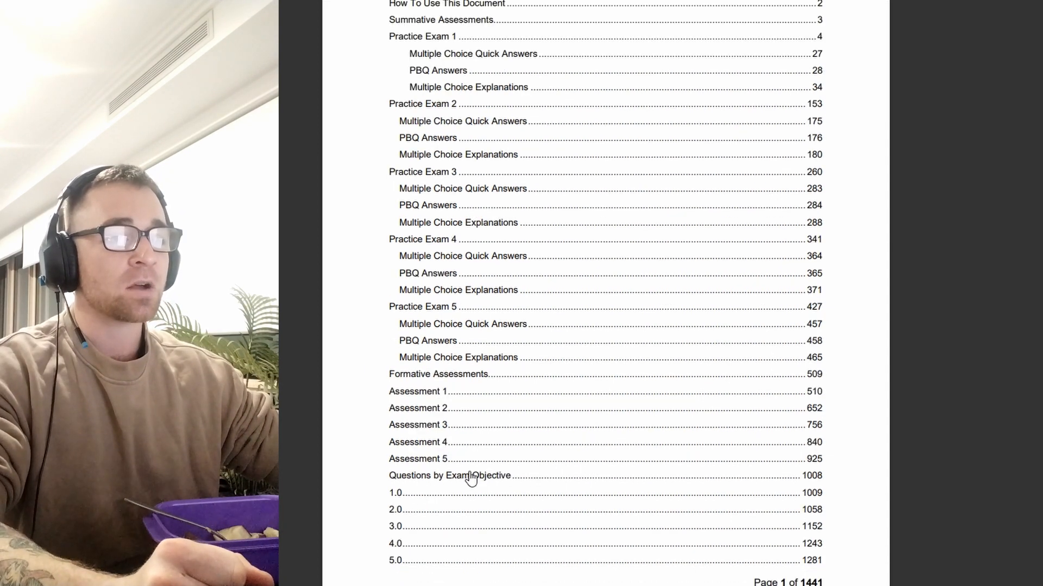
mouse_move(397, 500)
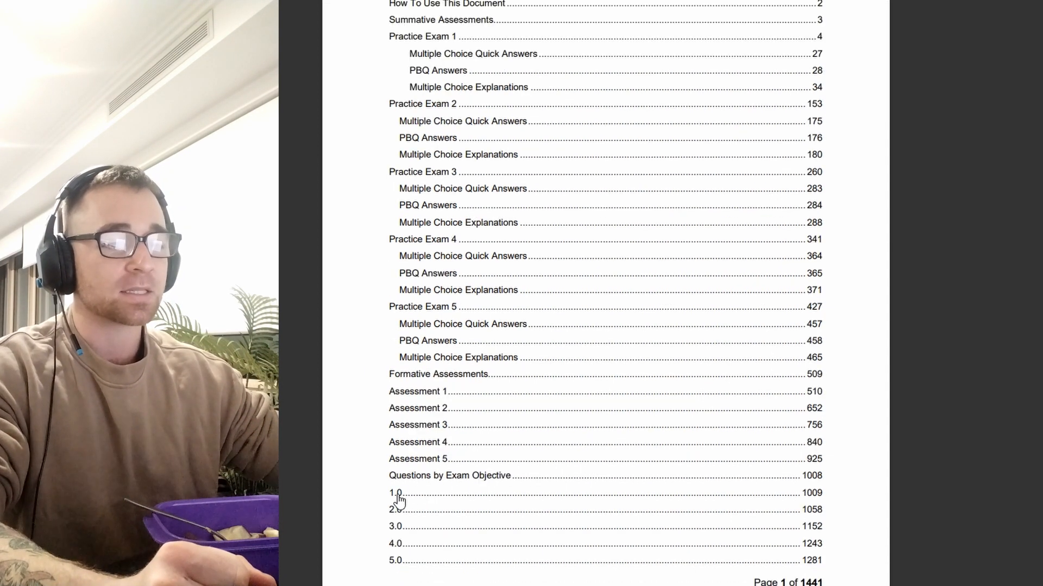
left_click(394, 493)
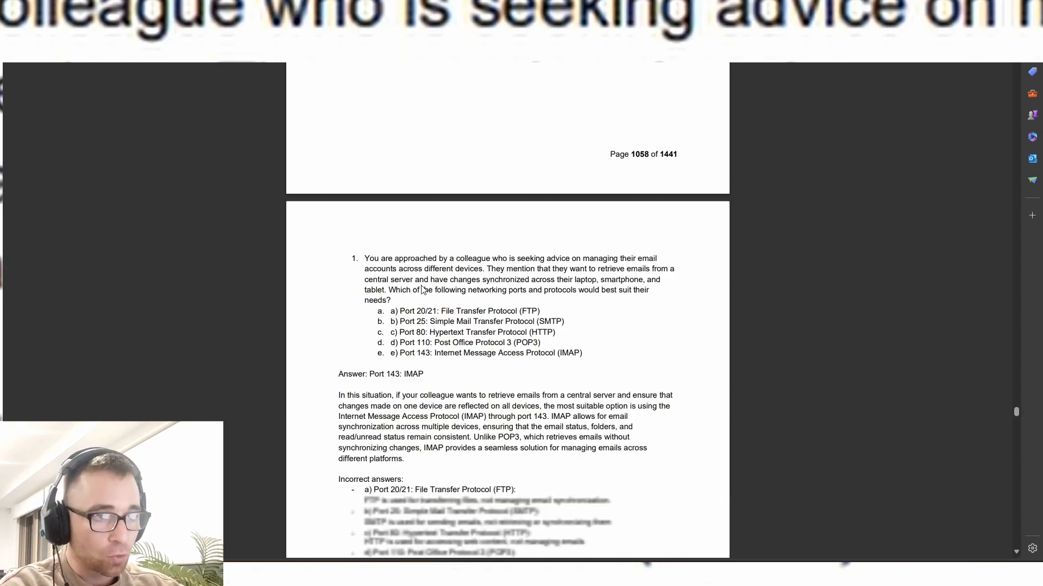
Scroll to page 1059 showing objective 2.0 question 1 with its IMAP port 143 answer.
scroll("down", 3)
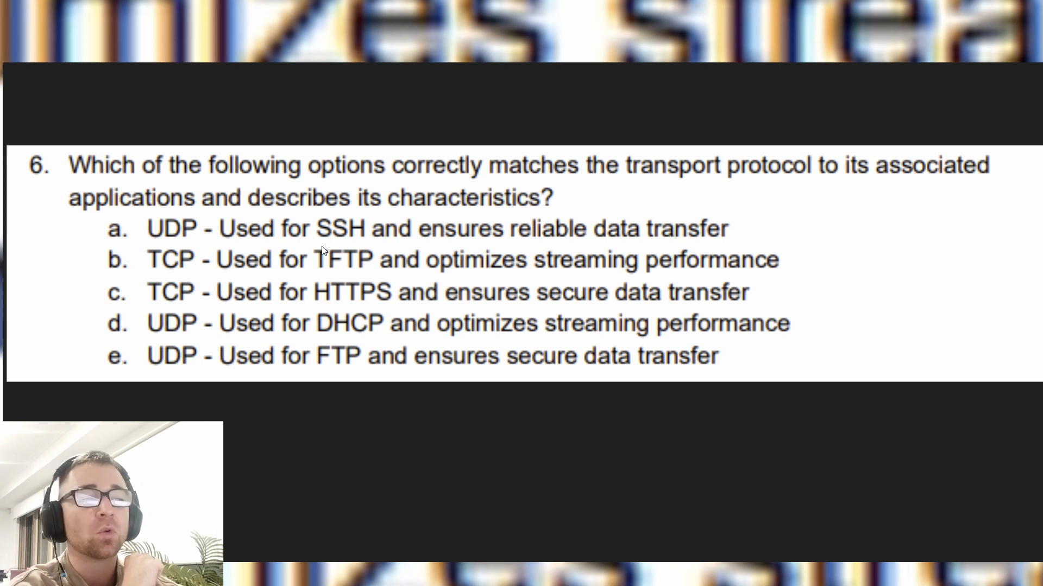
mouse_move(359, 241)
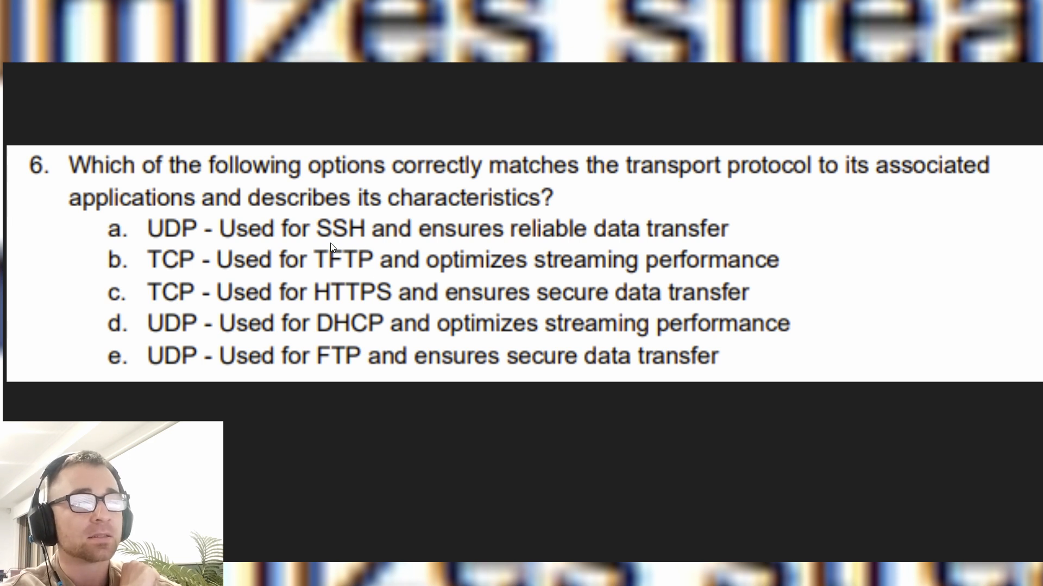
mouse_move(194, 245)
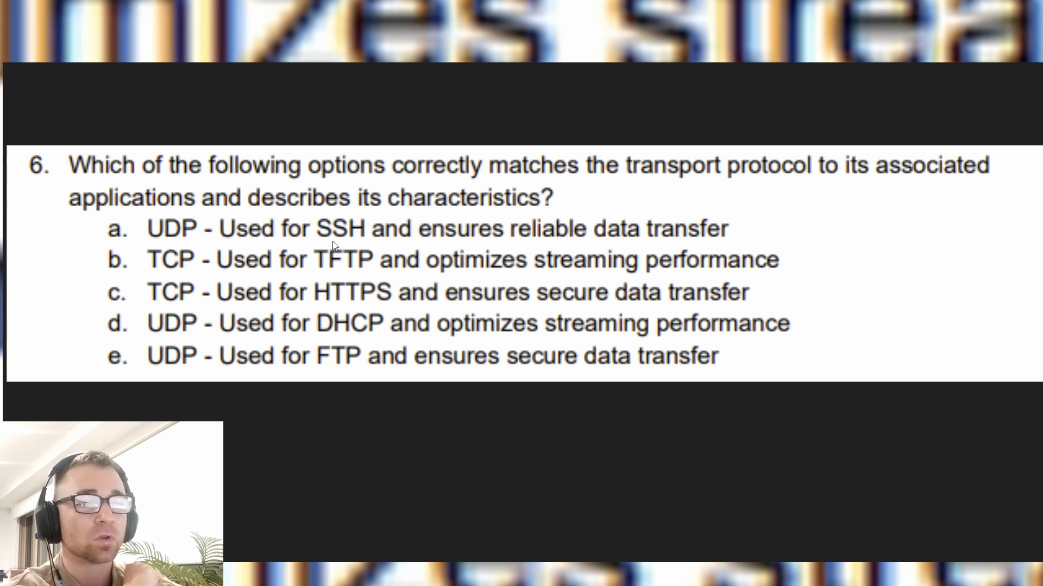
mouse_move(279, 253)
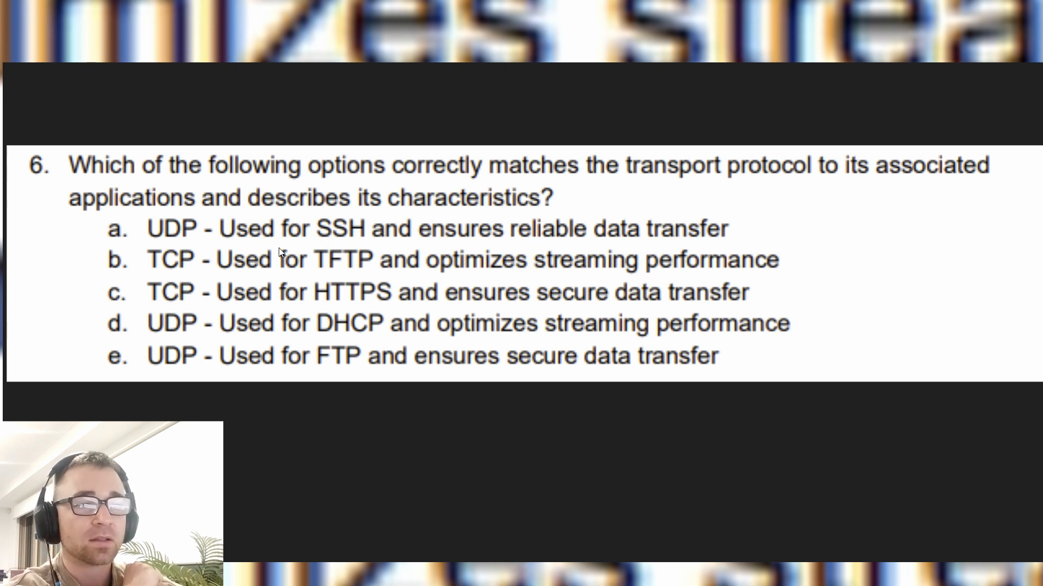
mouse_move(175, 242)
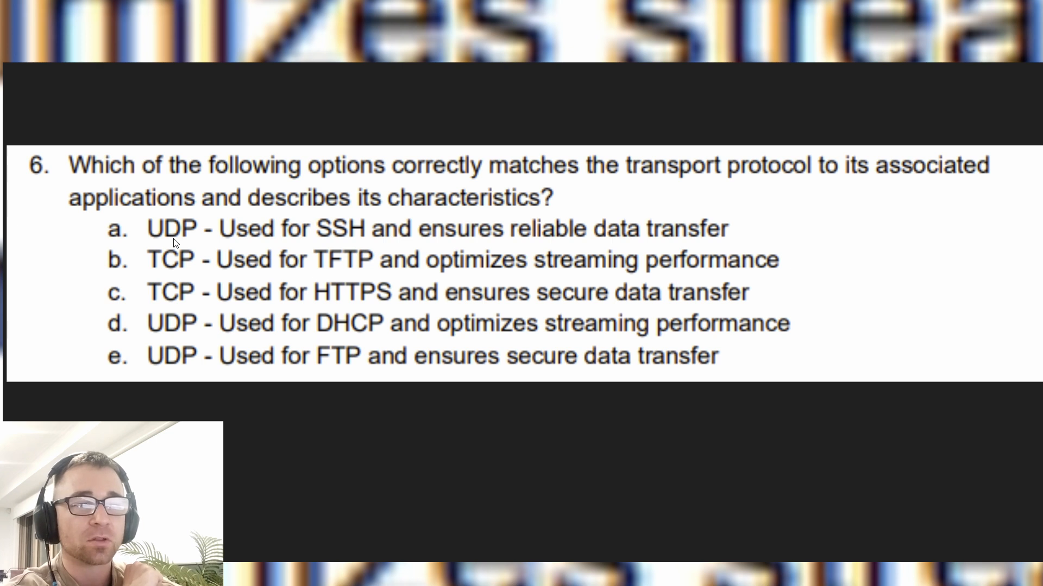
mouse_move(321, 241)
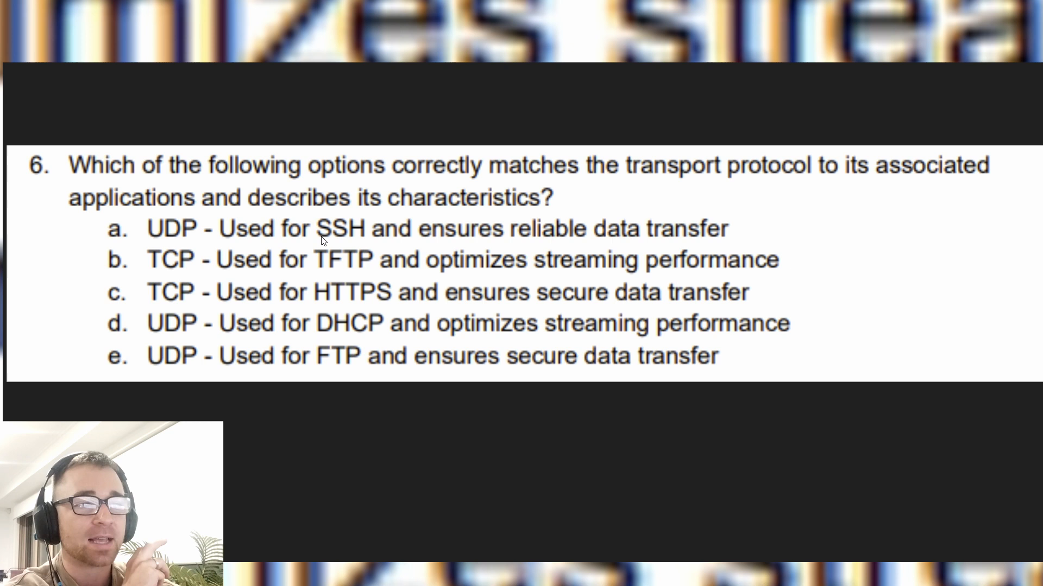
mouse_move(205, 241)
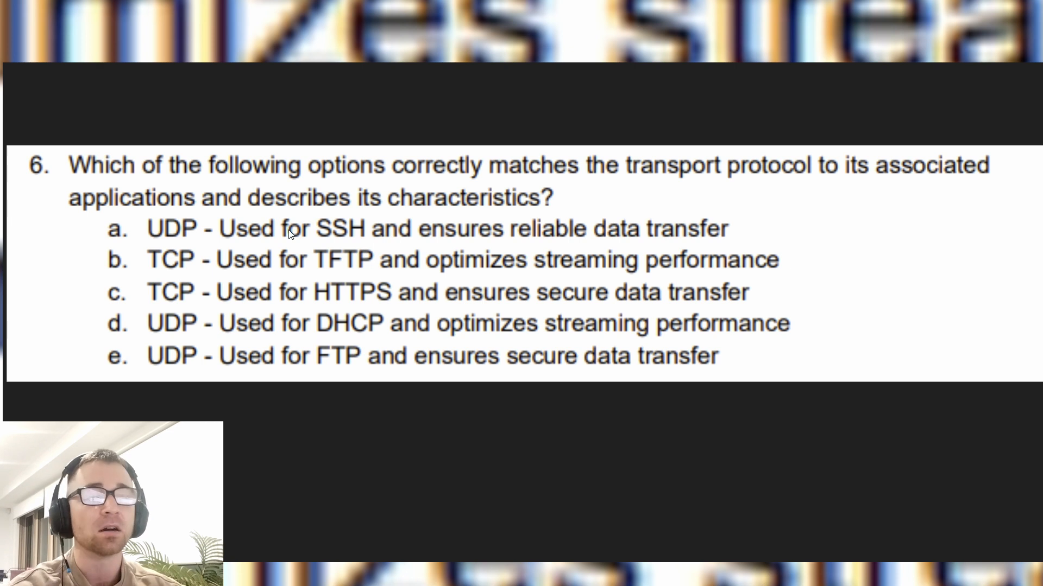
mouse_move(153, 255)
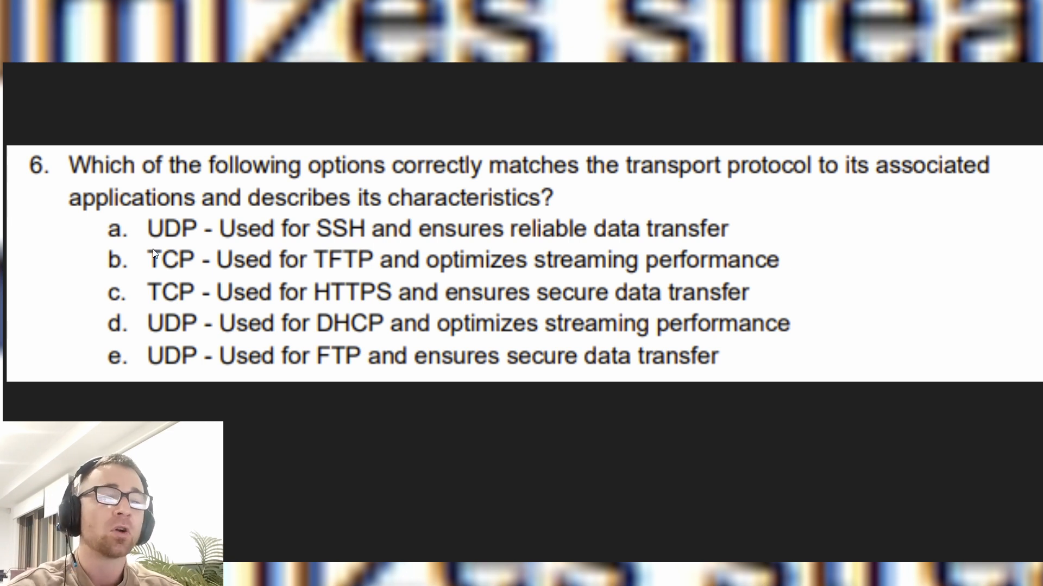
mouse_move(341, 236)
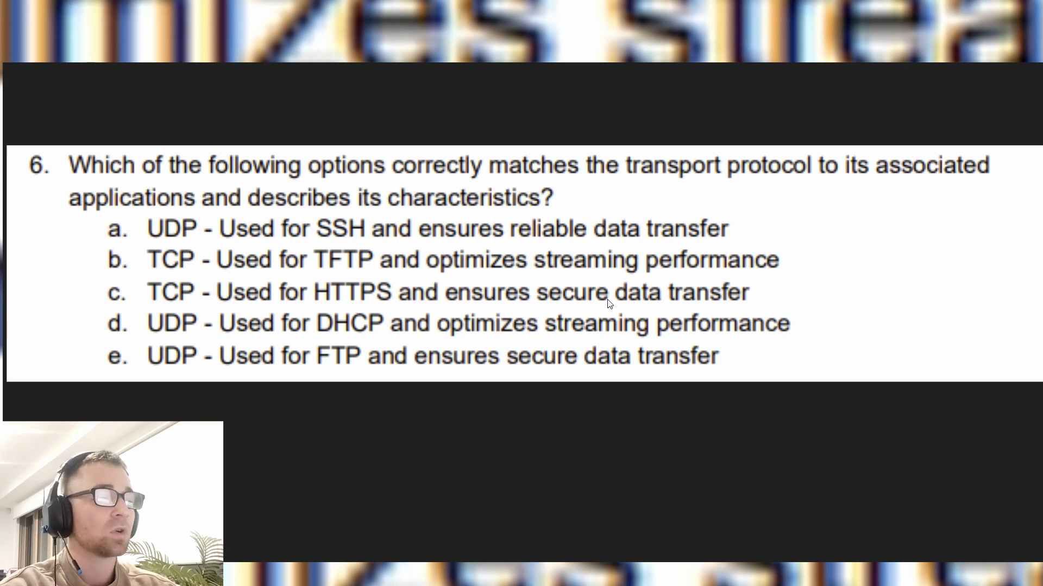
mouse_move(179, 313)
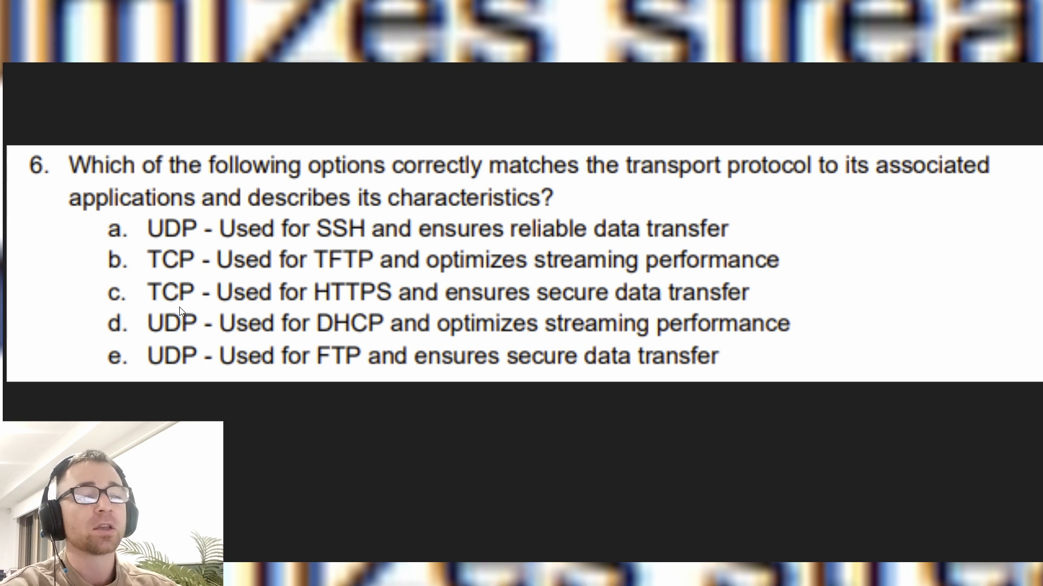
mouse_move(337, 308)
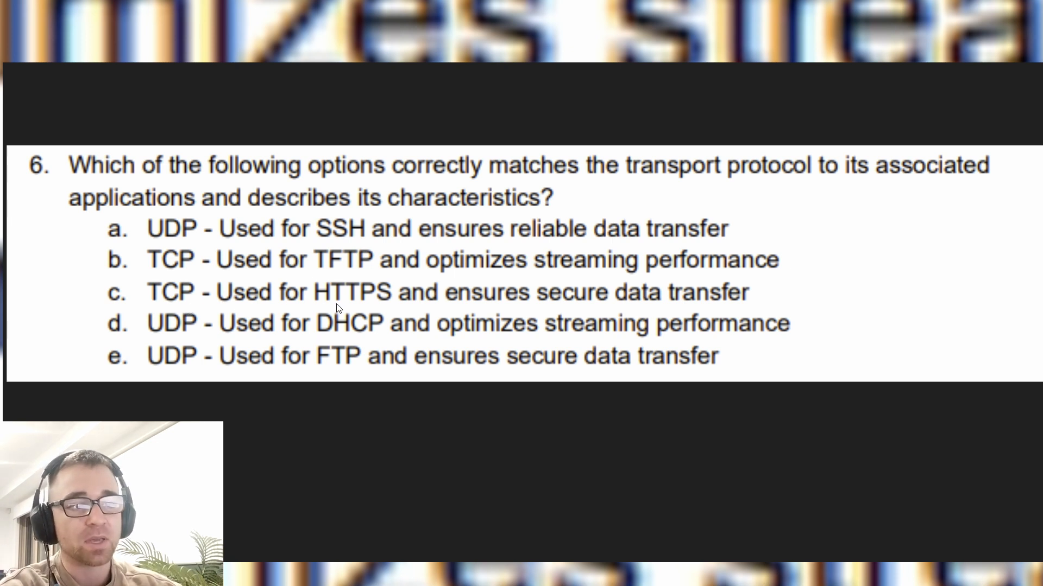
mouse_move(371, 304)
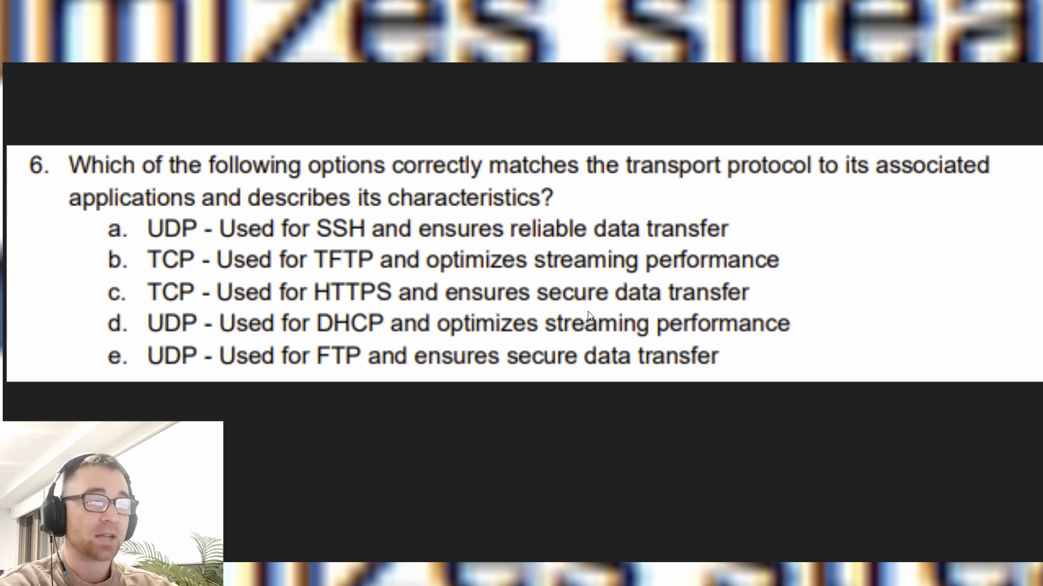
mouse_move(194, 248)
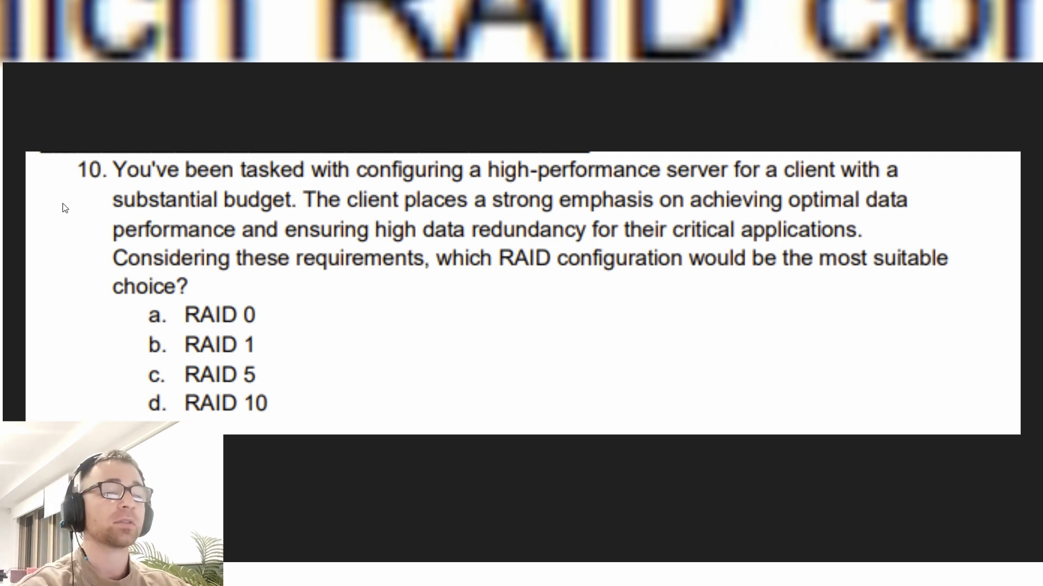
mouse_move(79, 215)
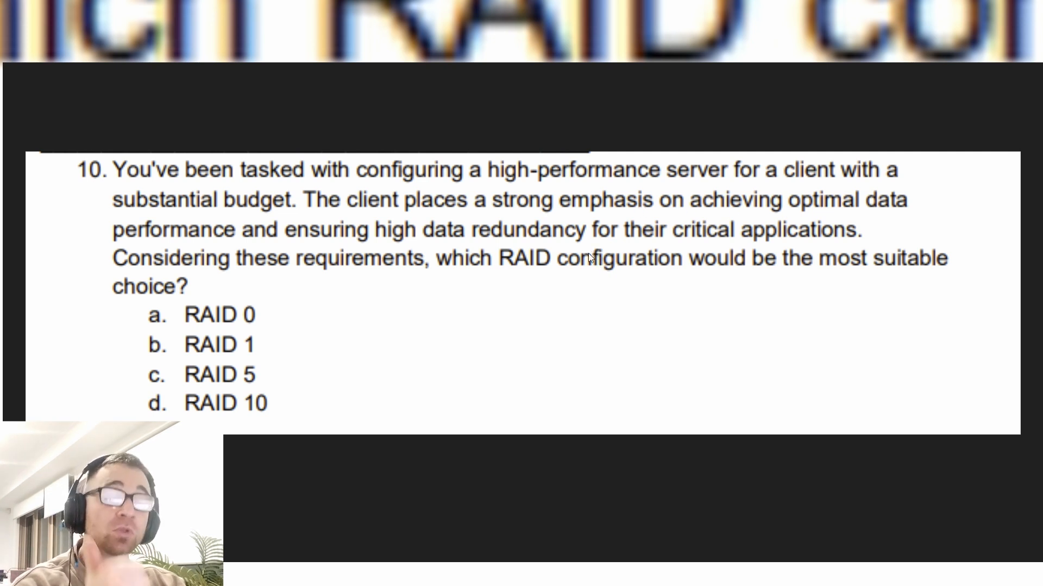
mouse_move(485, 256)
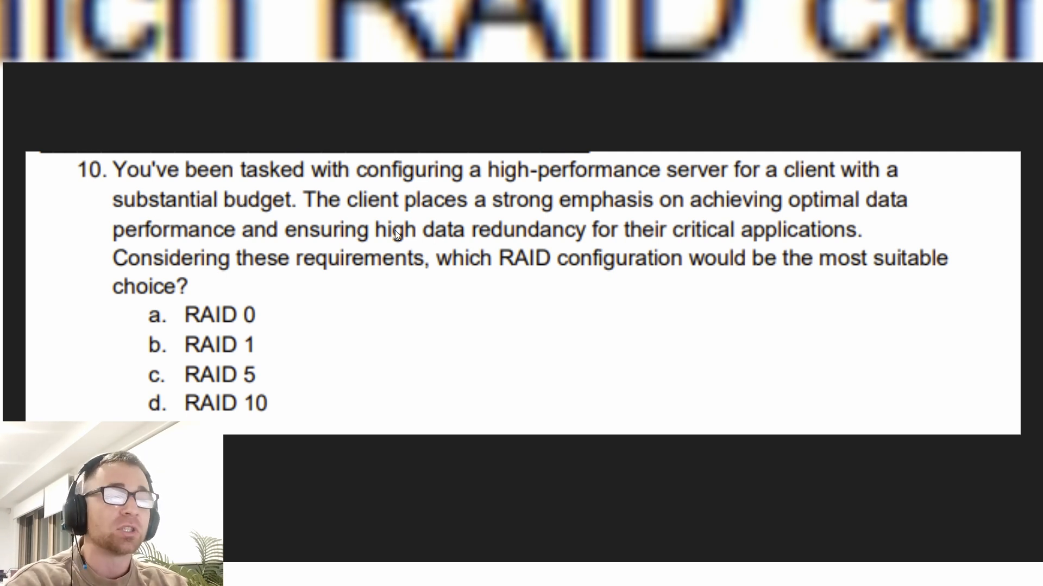
mouse_move(225, 209)
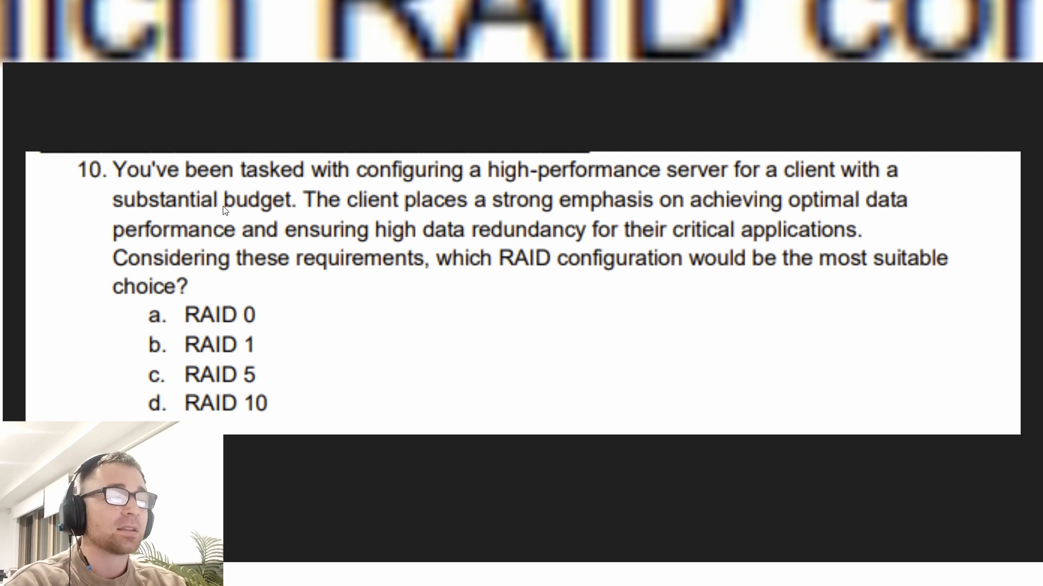
mouse_move(315, 359)
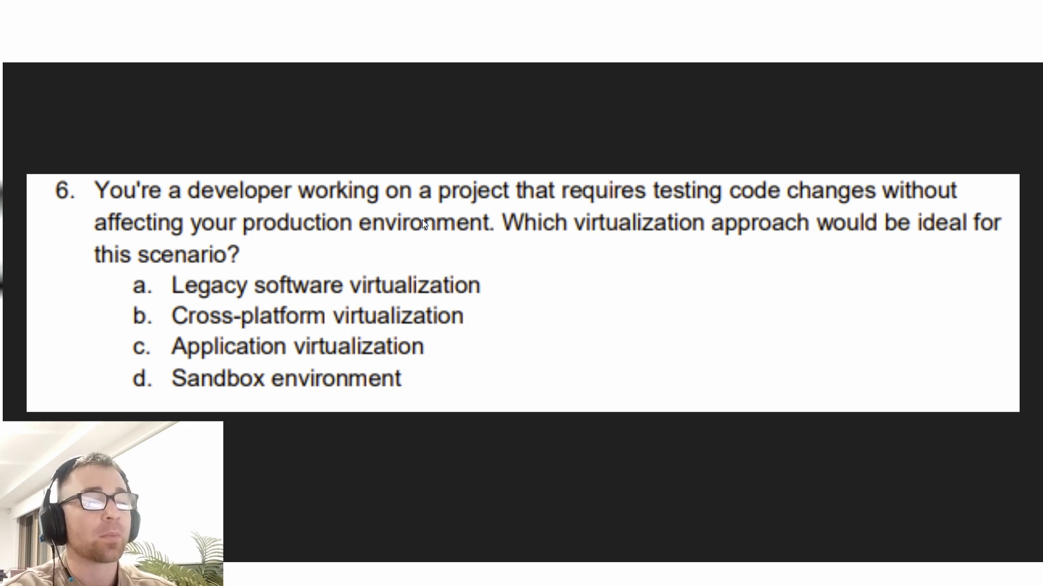
mouse_move(244, 406)
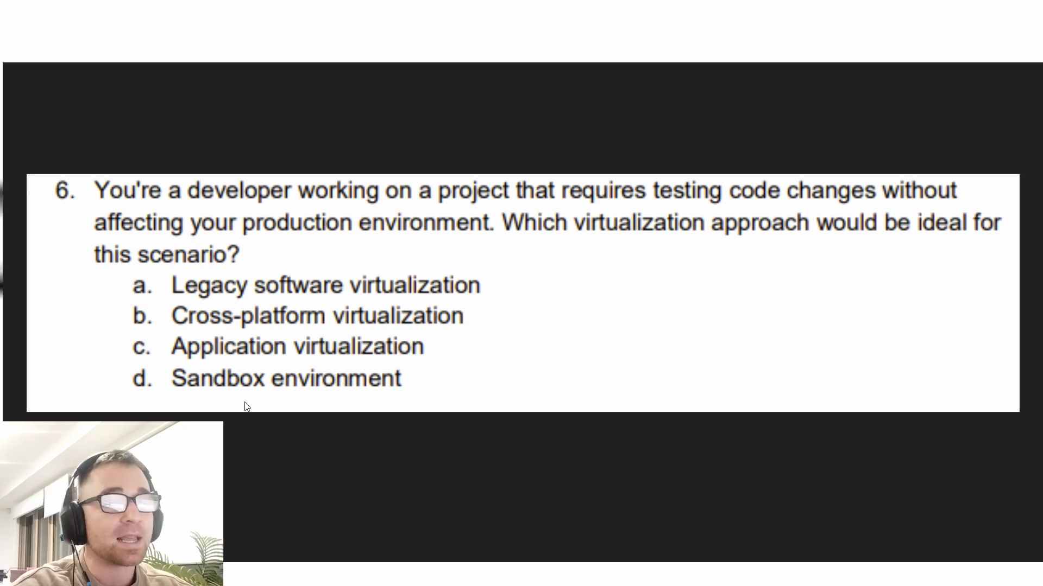